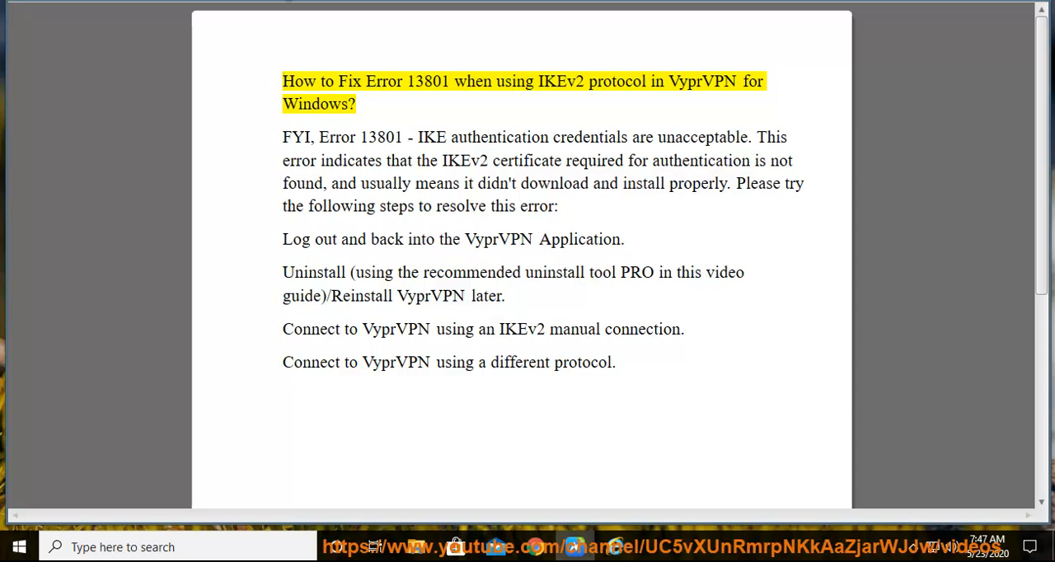
# Highlight key words in the error 13801 guide (13801, Windows, Application), then show VyprVPN as Disconnected.
pyautogui.doubleClick(429, 81)
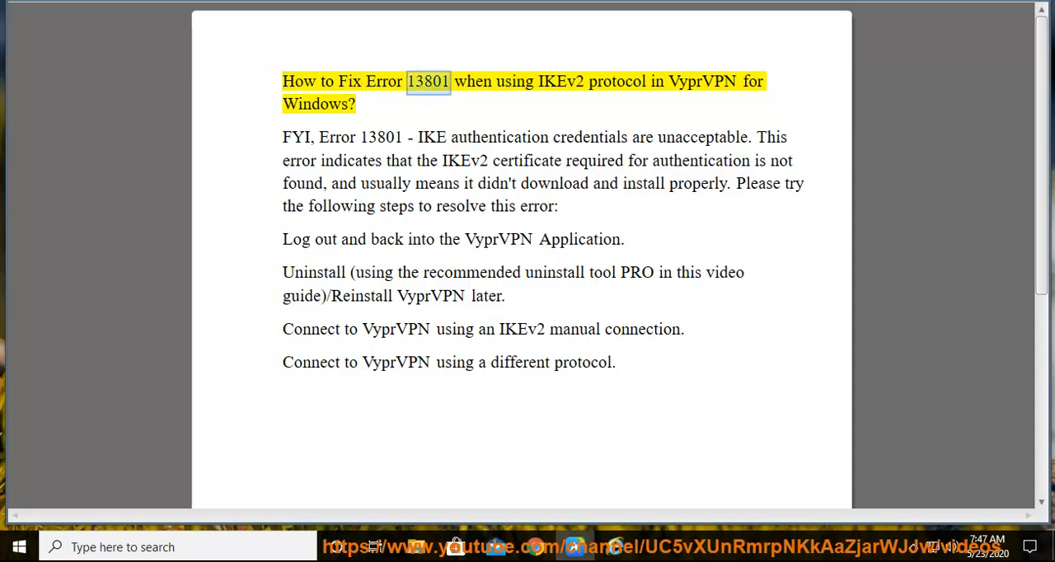
pyautogui.doubleClick(702, 81)
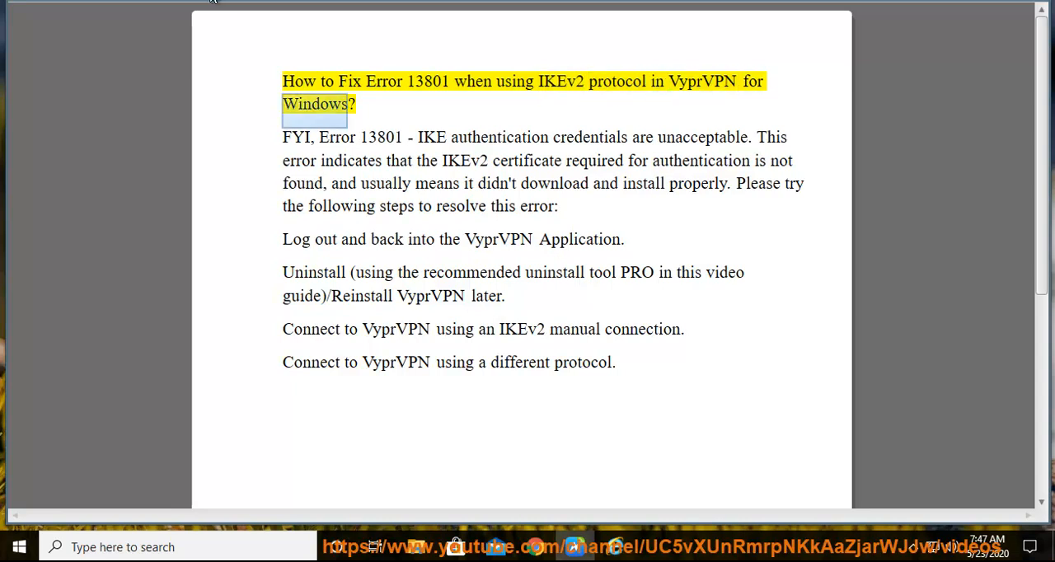
pyautogui.doubleClick(381, 137)
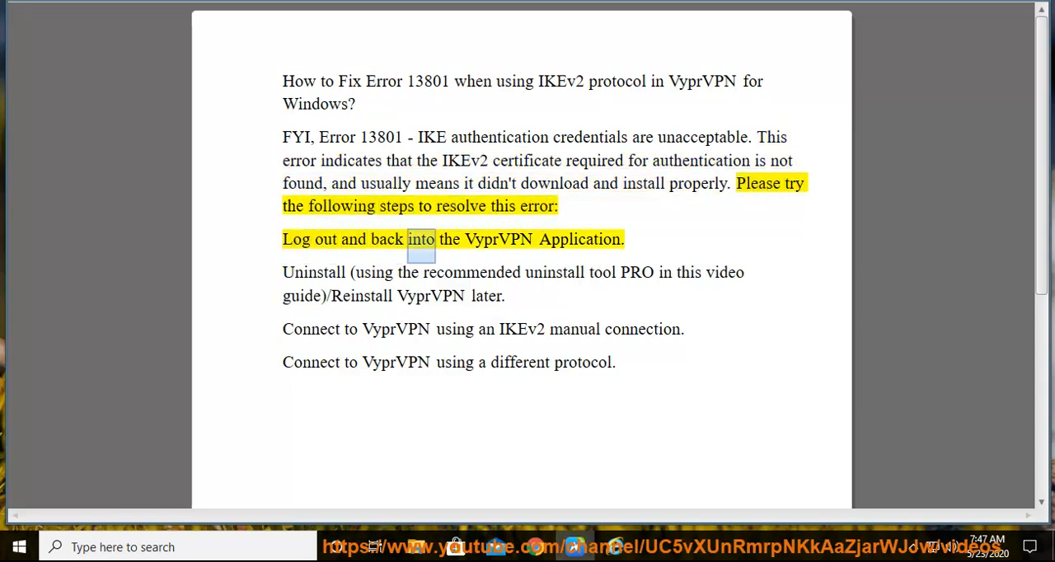
pyautogui.doubleClick(580, 239)
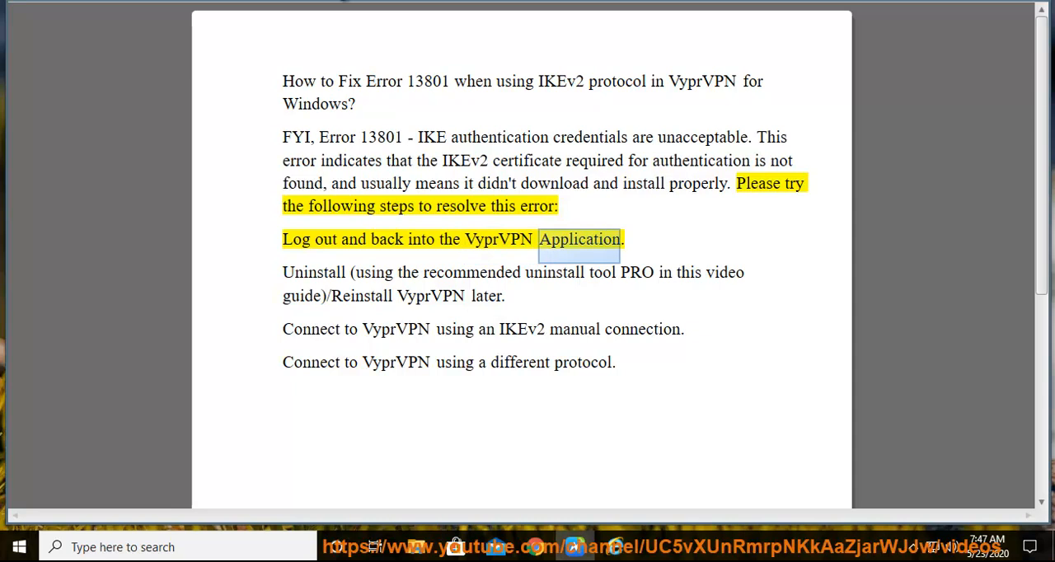
pyautogui.moveTo(913, 552)
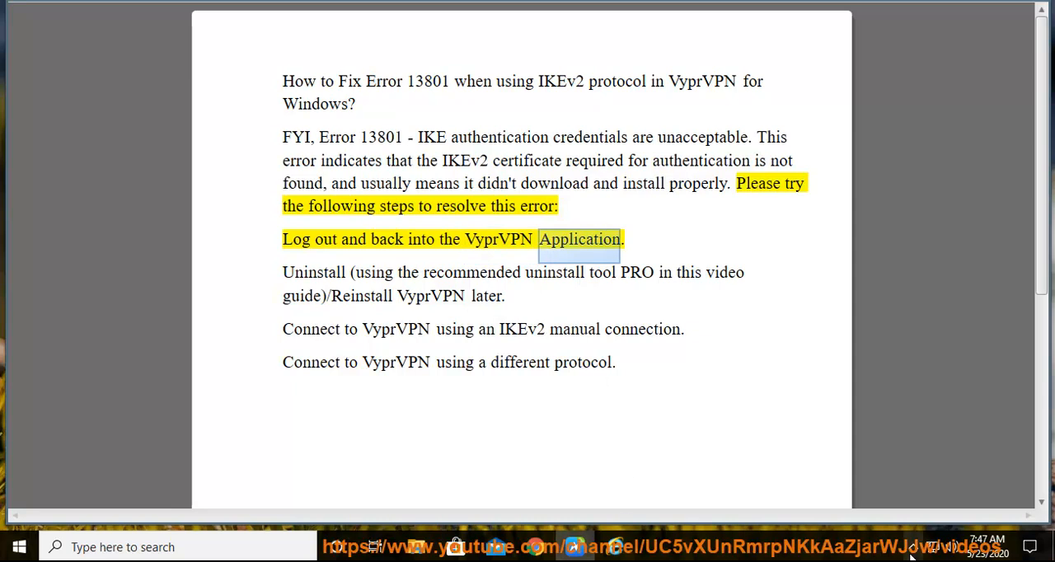
pyautogui.click(946, 514)
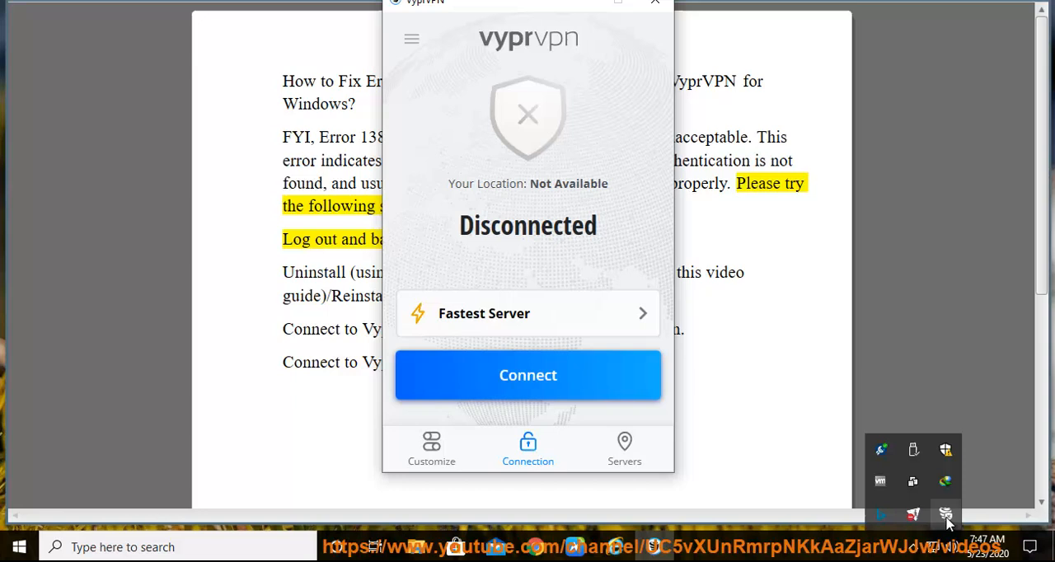
# Leave VyprVPN, highlight the 'IKEv2 manual connection' step, and bring up the Start menu.
pyautogui.click(412, 37)
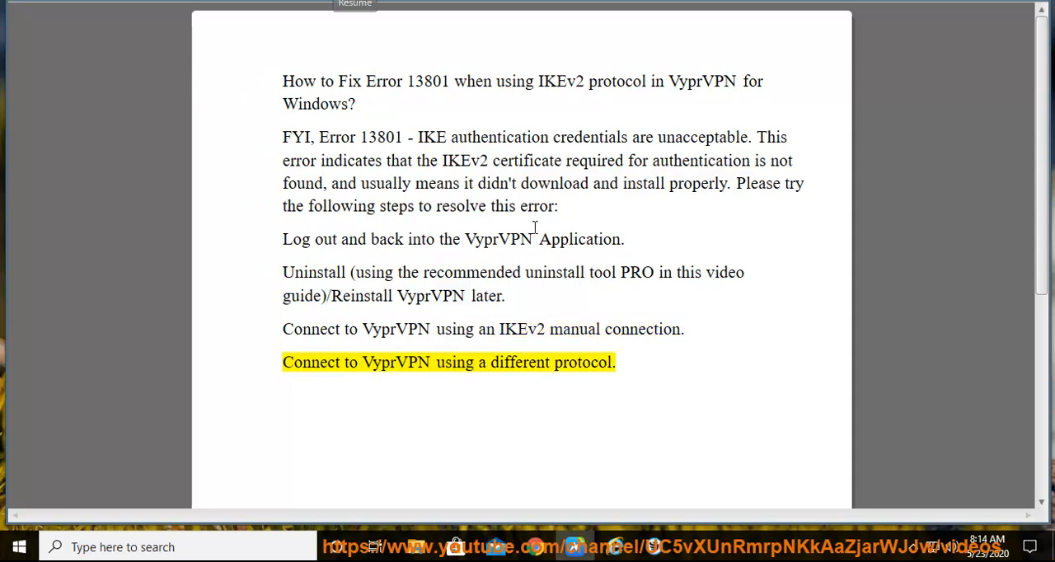
pyautogui.moveTo(500, 330); pyautogui.dragTo(682, 330)
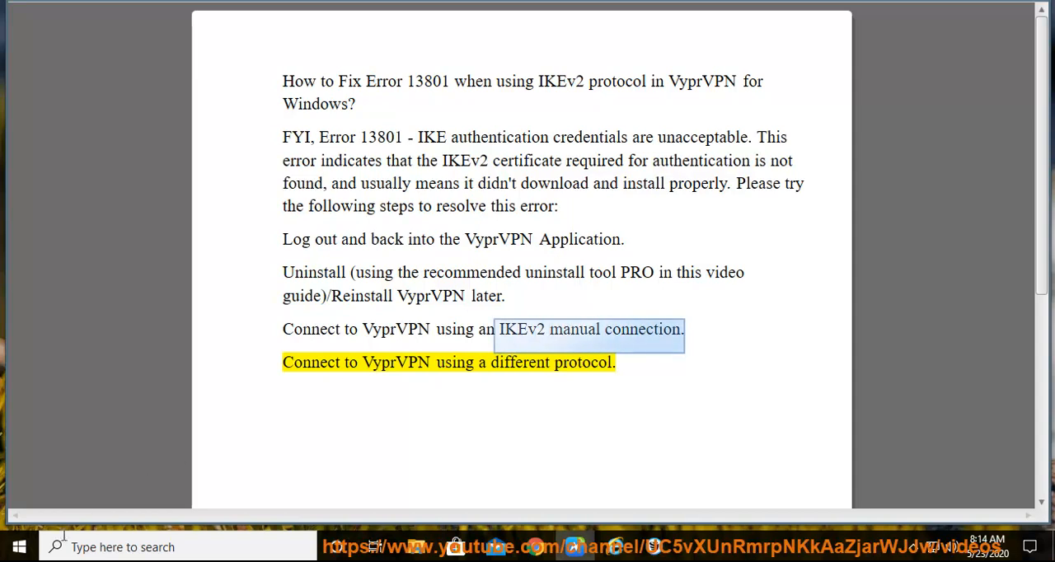
pyautogui.click(19, 547)
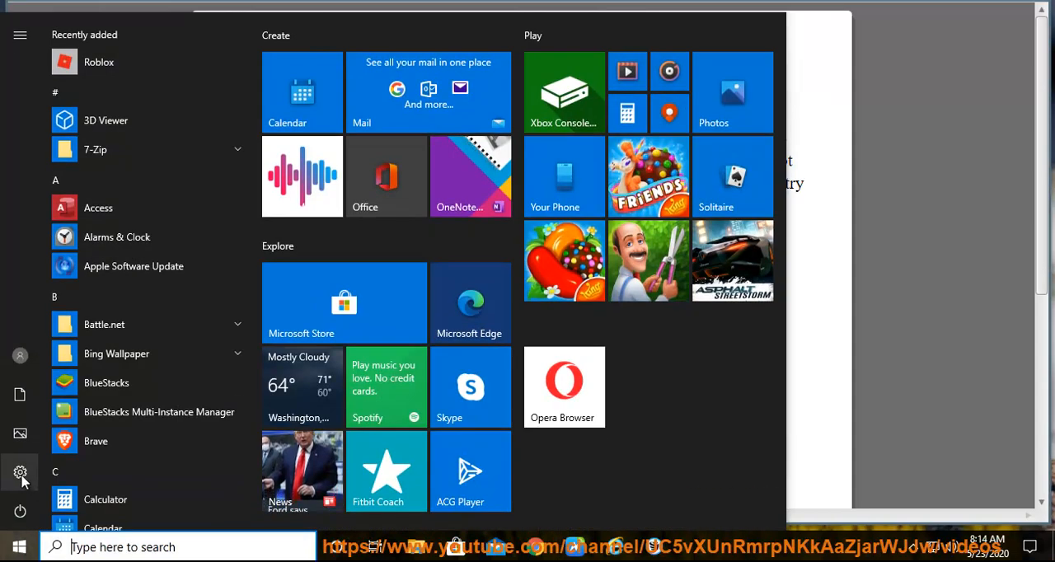
# Reach the VPN page of Network & Internet settings from the Start menu's Settings gear.
pyautogui.click(20, 472)
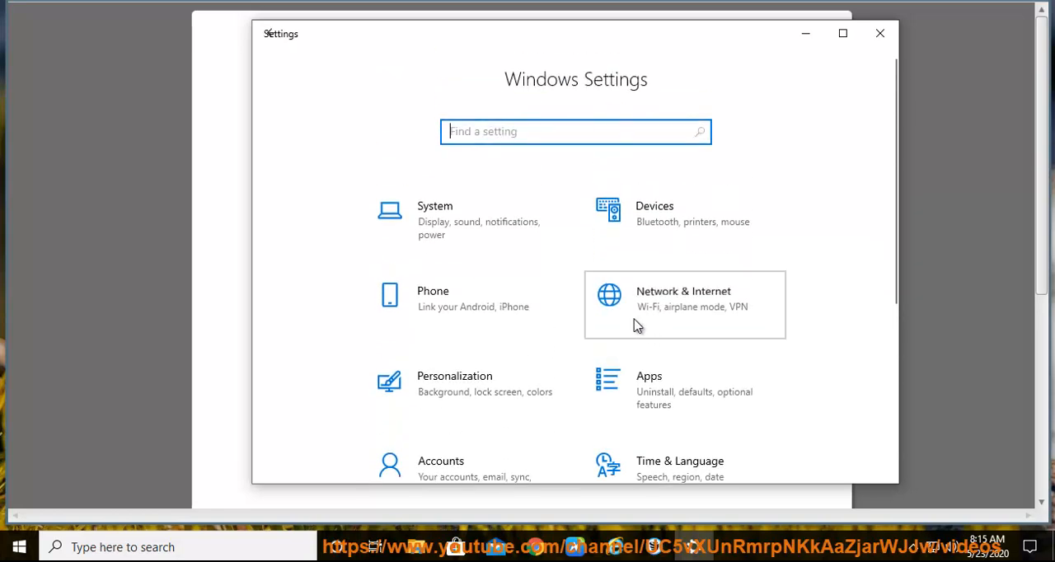
pyautogui.click(684, 303)
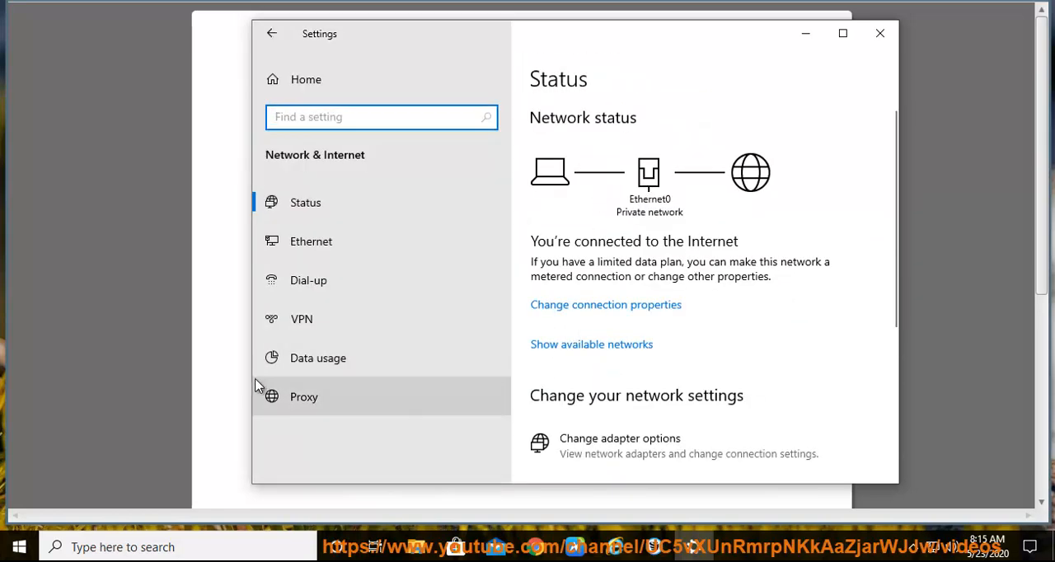
pyautogui.click(302, 319)
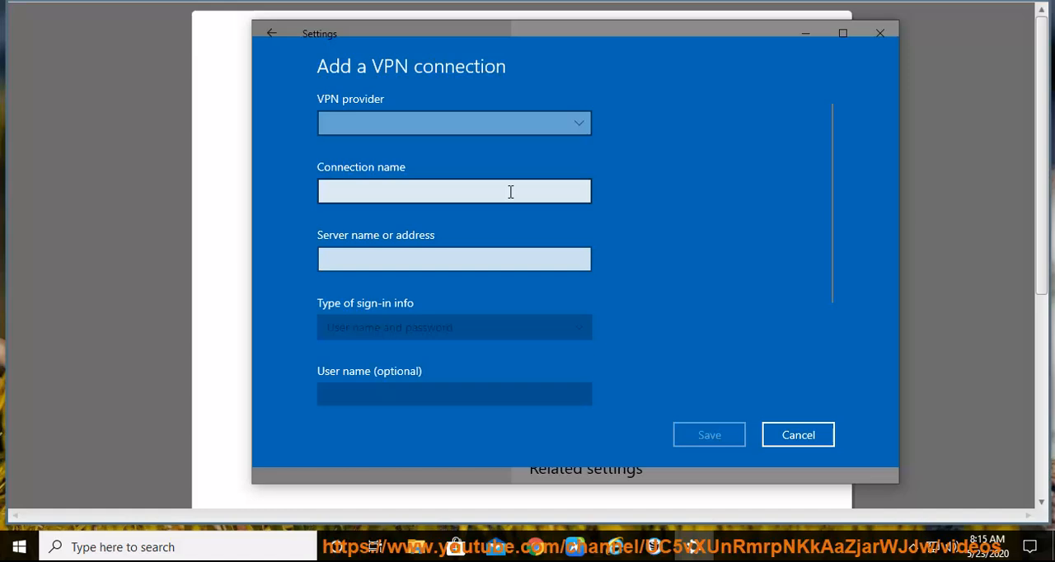
# Set the new VPN connection to provider Windows (built-in) and type IKEv2, reviewing the rest of the form.
pyautogui.click(453, 122)
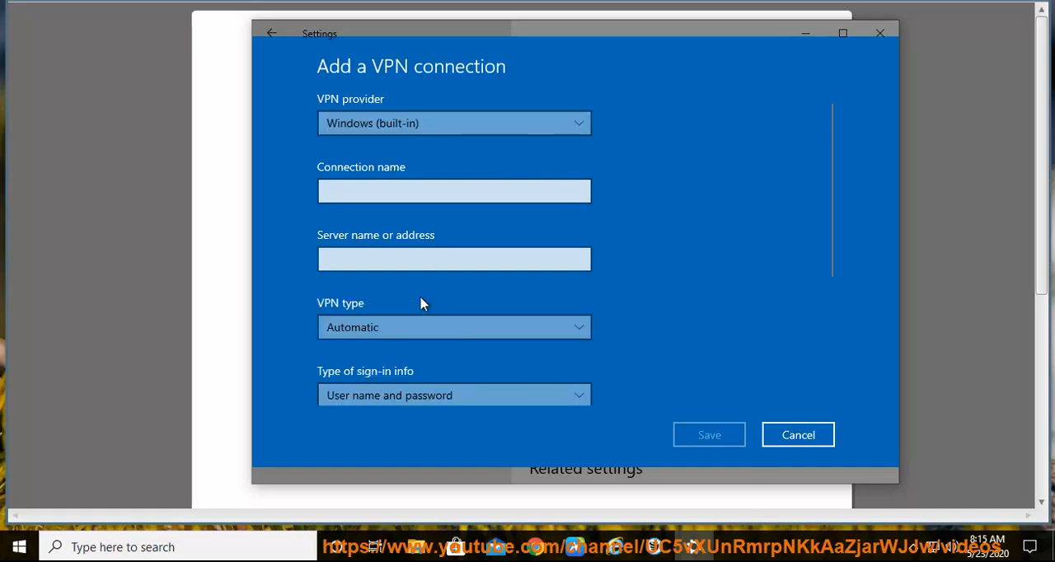
pyautogui.click(454, 326)
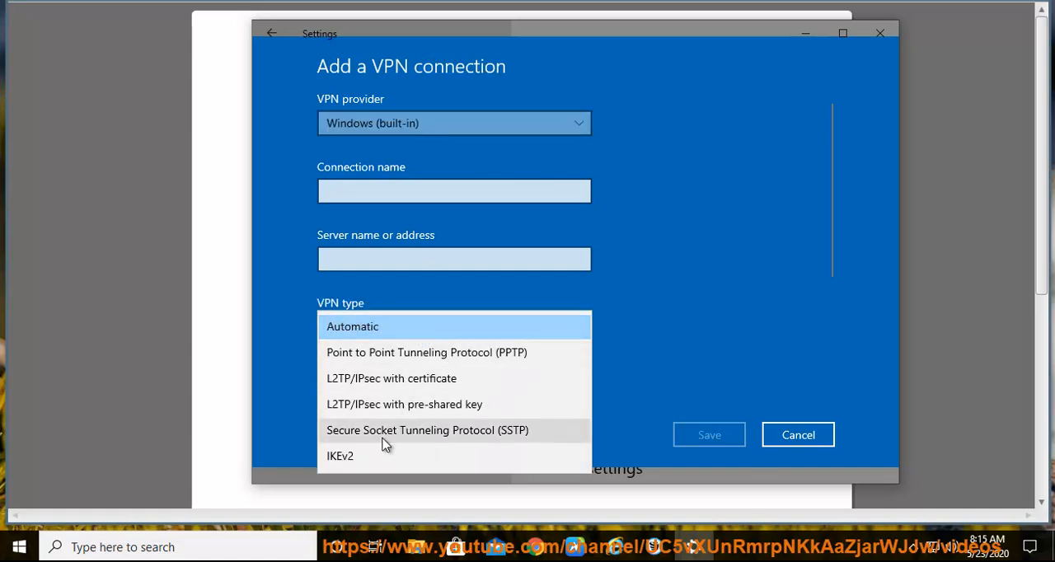
pyautogui.click(339, 455)
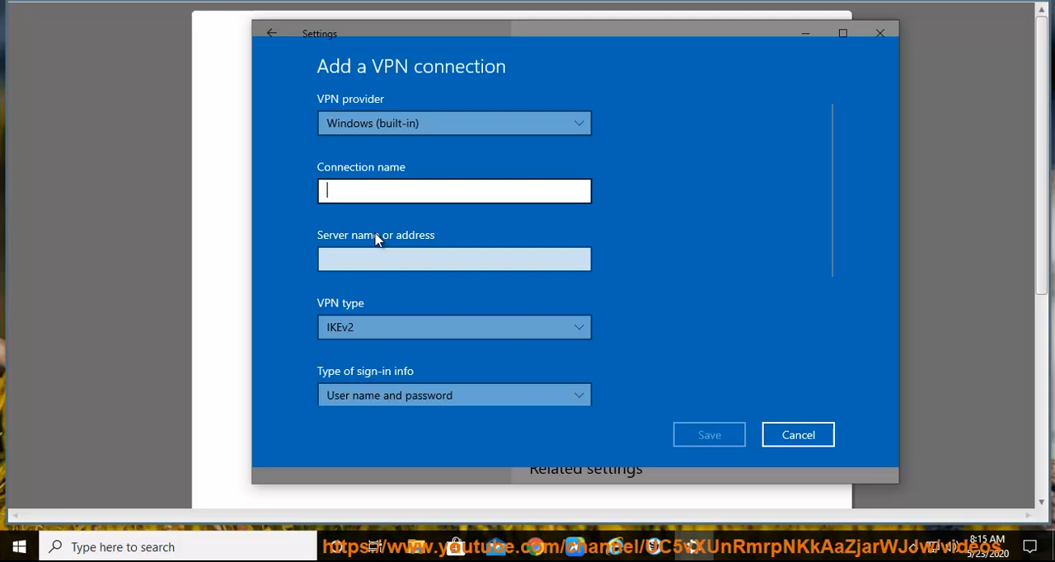
pyautogui.scroll(-3)
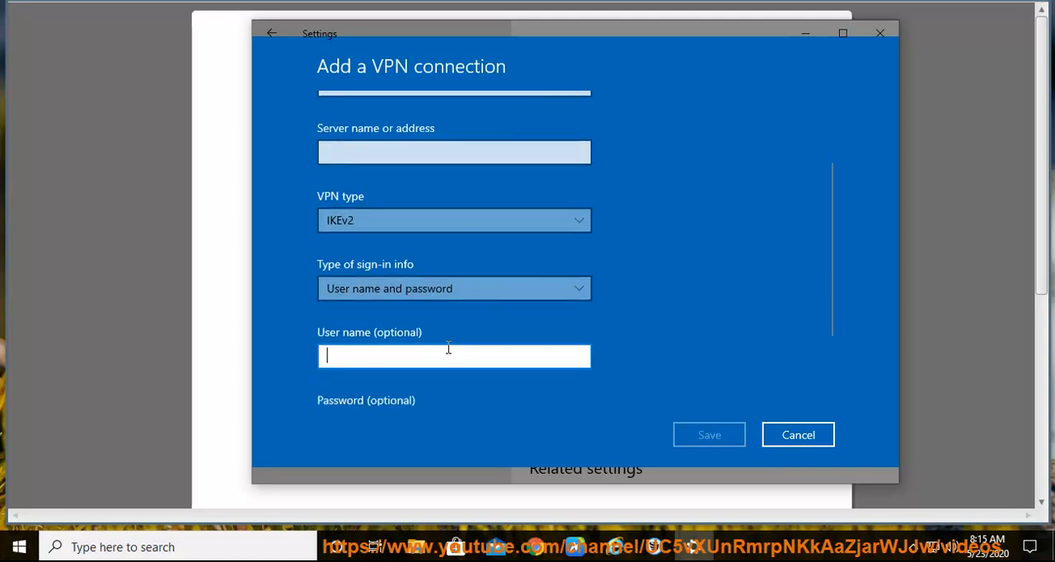
pyautogui.scroll(-3)
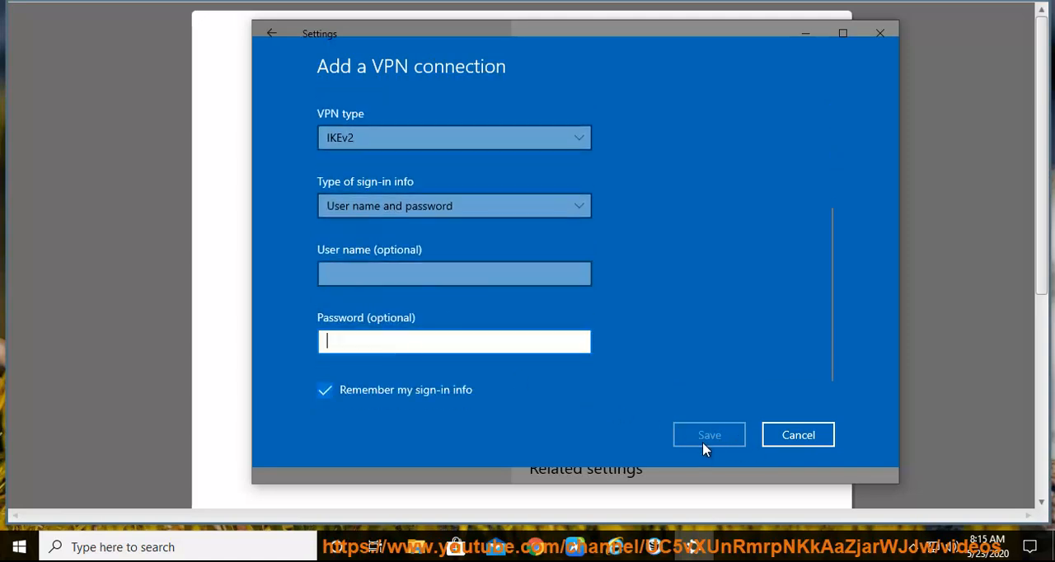
pyautogui.moveTo(804, 33)
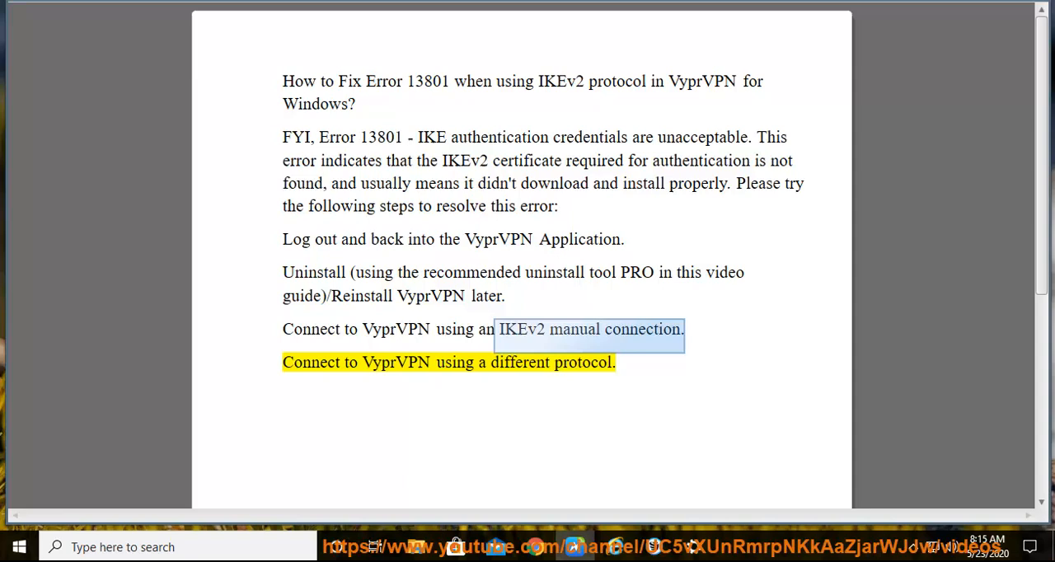
pyautogui.moveTo(993, 60)
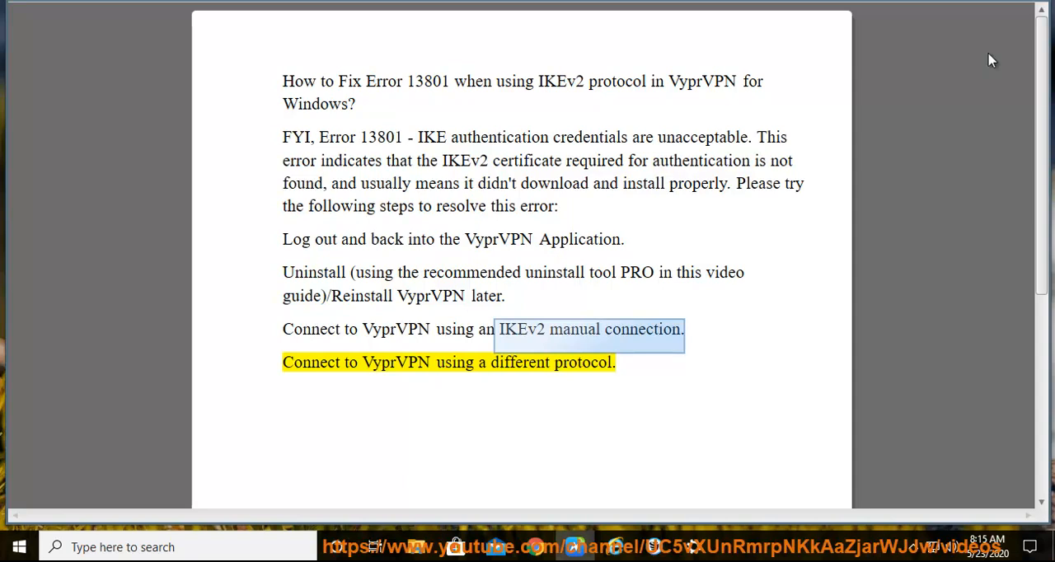